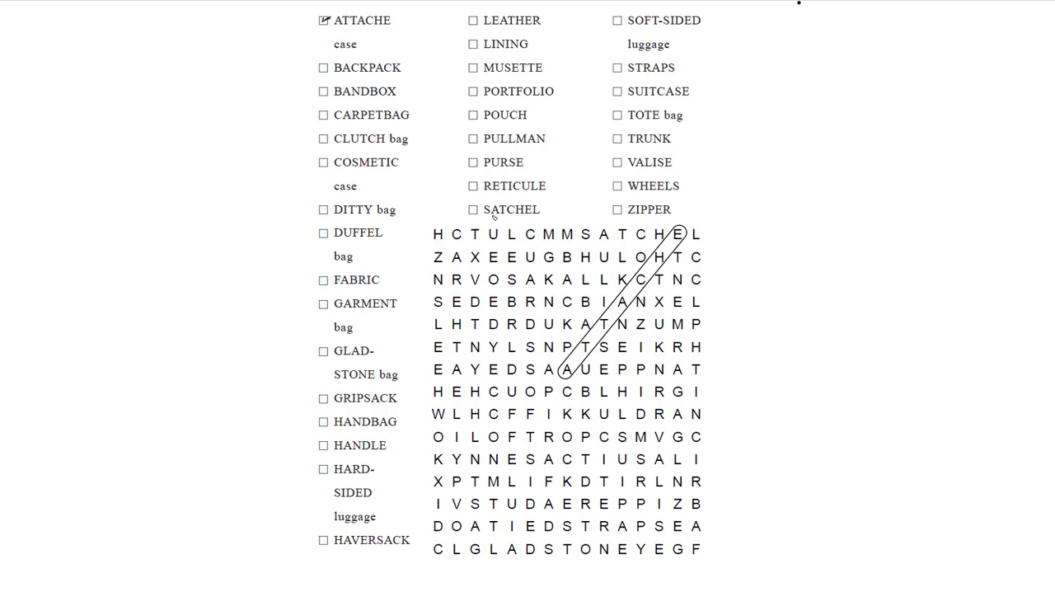
{"action": "mouse_move", "coordinate": [597, 270]}
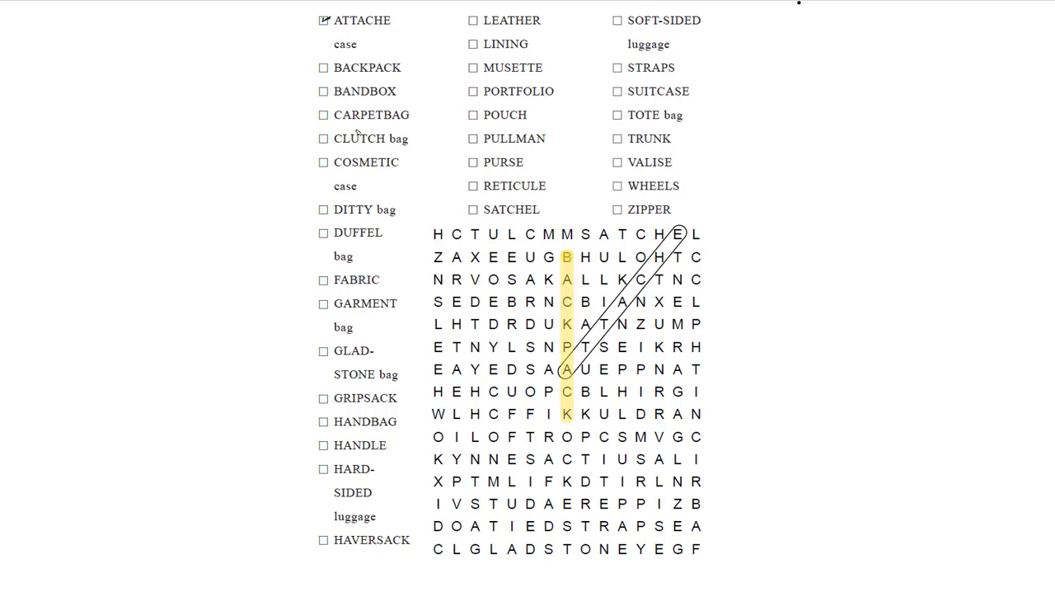
- Leave the BACKPACK word search image and bring up the Google home page
{"action": "left_click", "coordinate": [323, 67]}
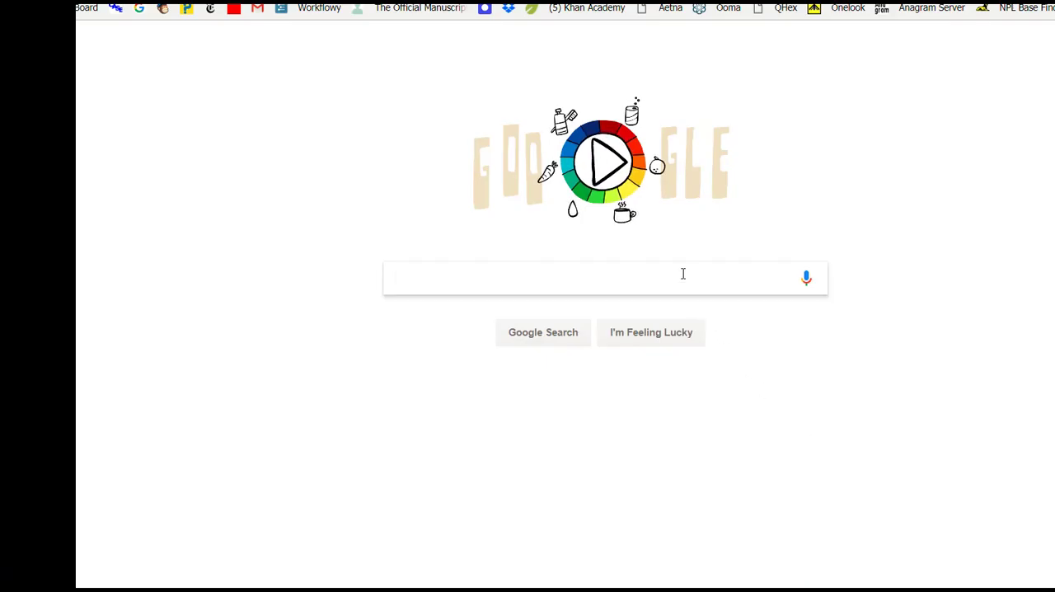
- Search Google for 'common bird names' via the suggestion list
{"action": "left_click", "coordinate": [577, 277]}
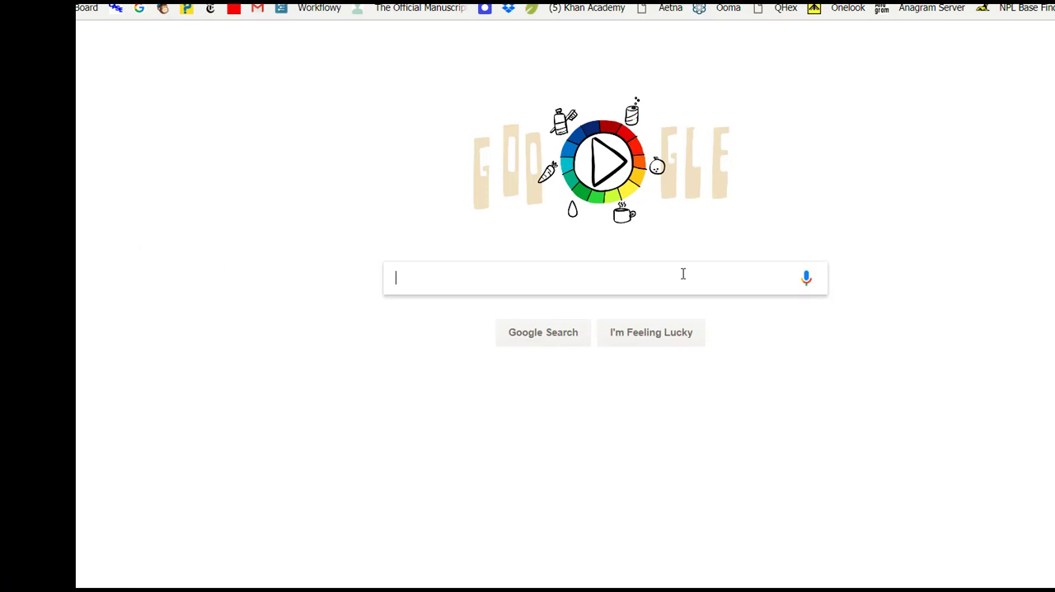
{"action": "type", "text": "comm"}
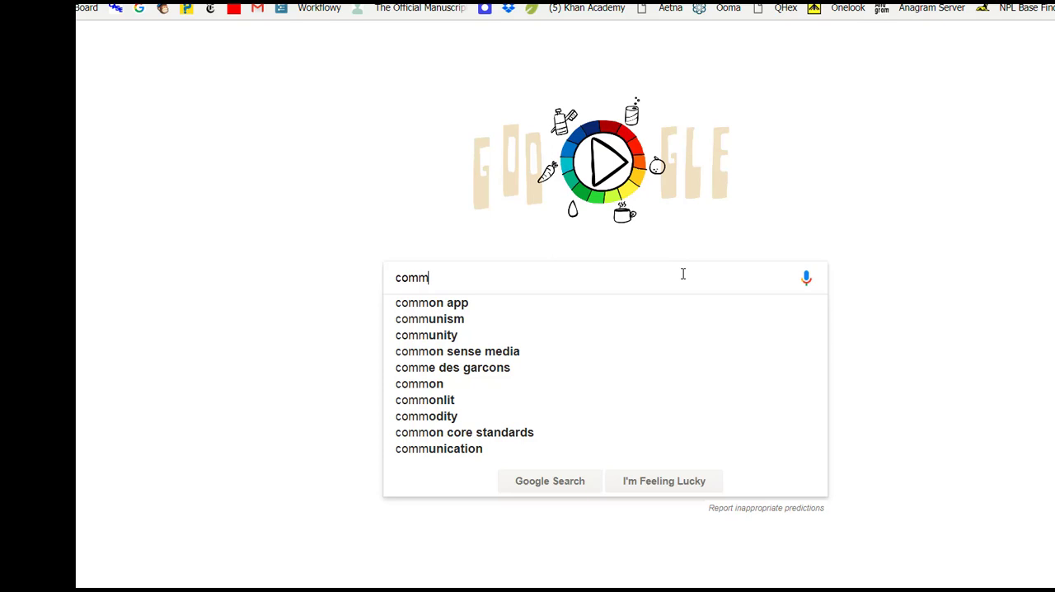
{"action": "type", "text": "on bird"}
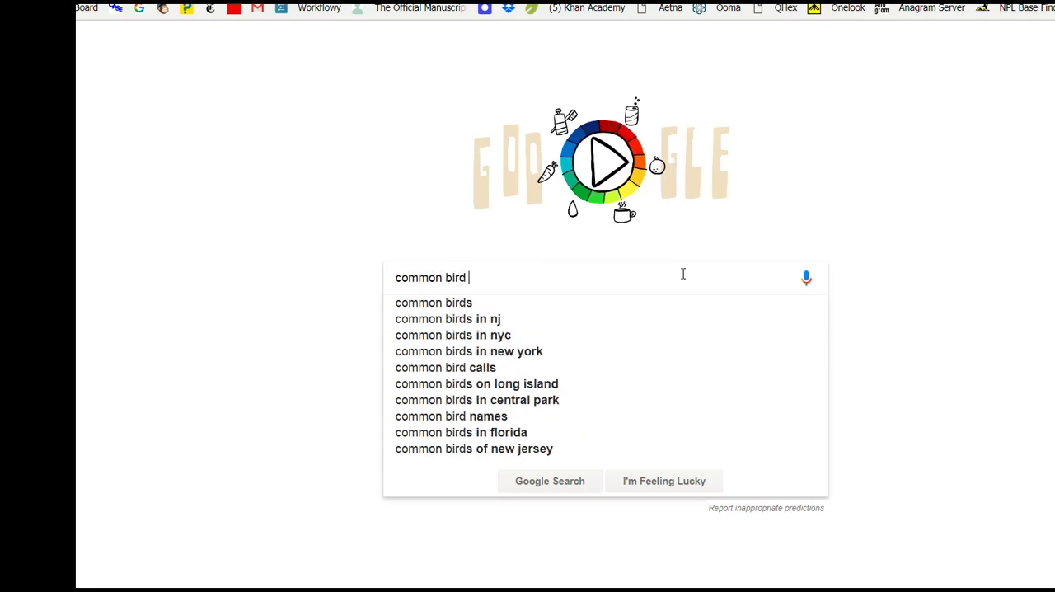
{"action": "left_click", "coordinate": [452, 415]}
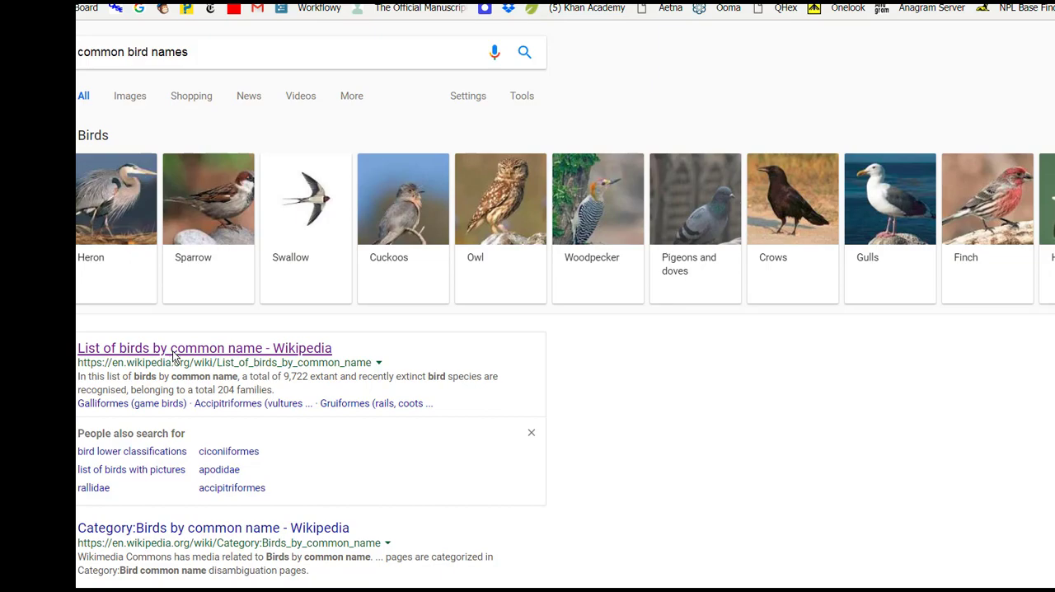
- Browse Wikipedia's List of birds by common name through the megapode and guan sections
{"action": "left_click", "coordinate": [204, 346]}
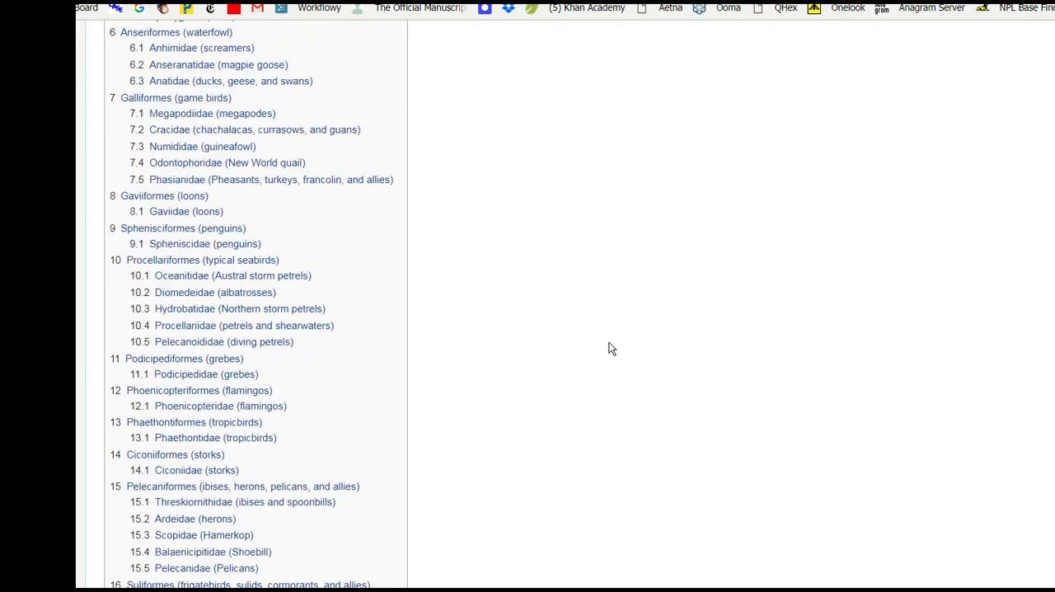
{"action": "scroll", "scroll_direction": "down", "scroll_amount": 3}
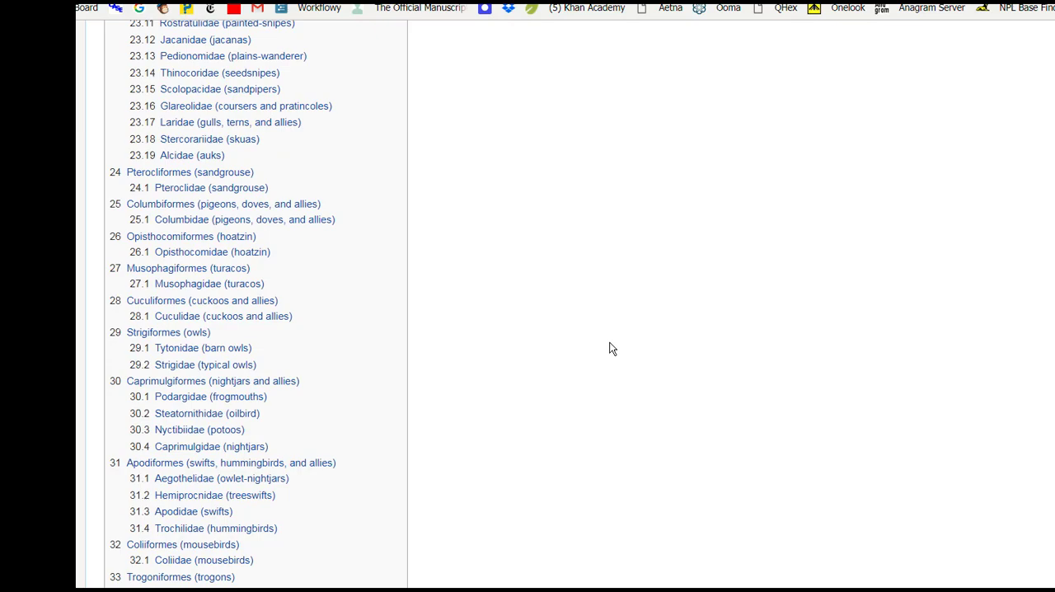
{"action": "scroll", "scroll_direction": "down", "scroll_amount": 3}
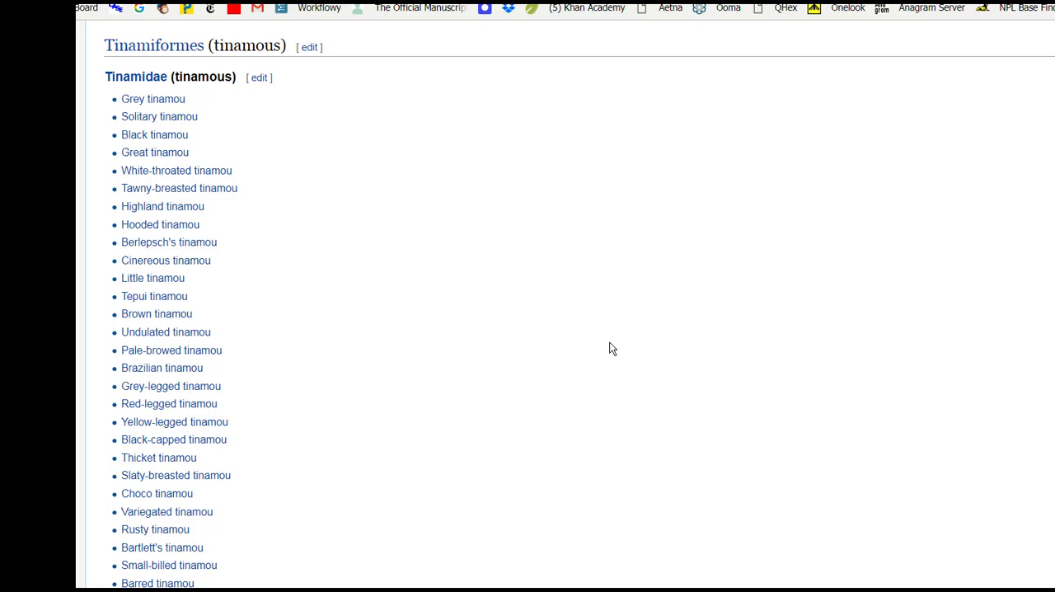
{"action": "scroll", "scroll_direction": "up", "scroll_amount": 3}
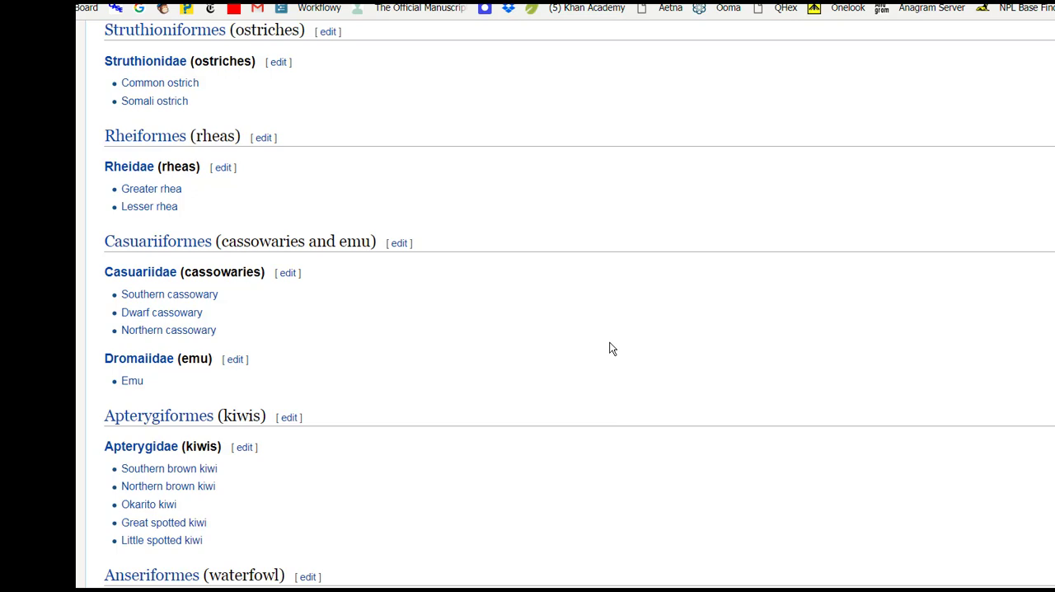
{"action": "scroll", "scroll_direction": "down", "scroll_amount": 3}
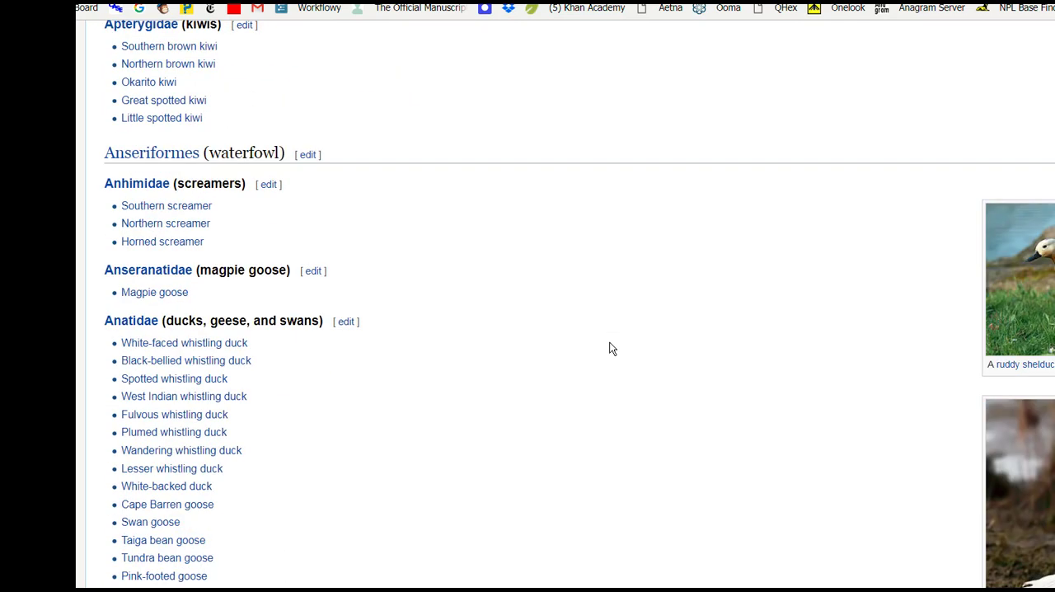
{"action": "scroll", "scroll_direction": "down", "scroll_amount": 3}
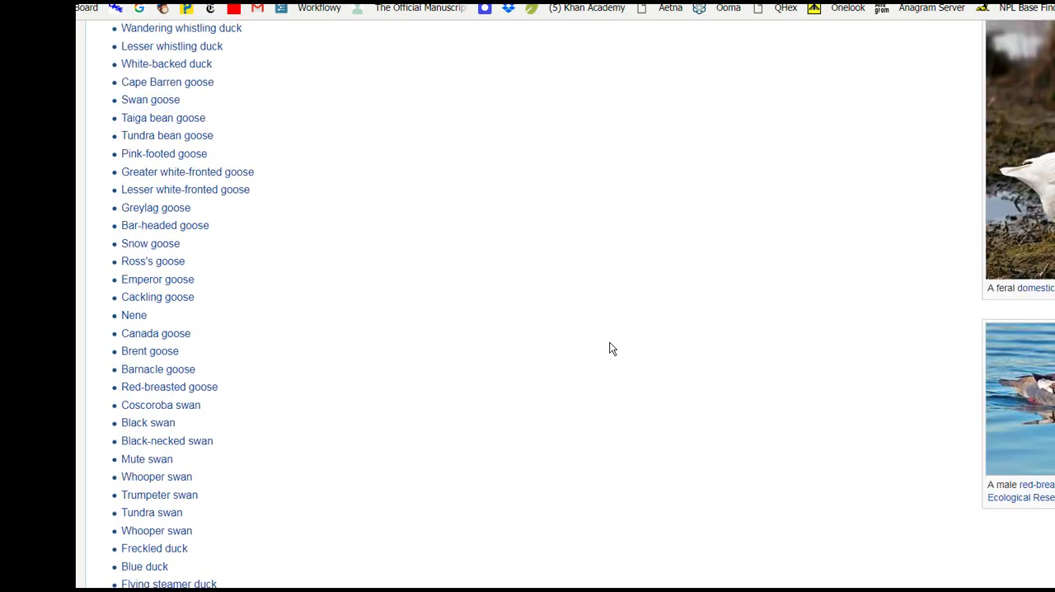
{"action": "scroll", "scroll_direction": "down", "scroll_amount": 3}
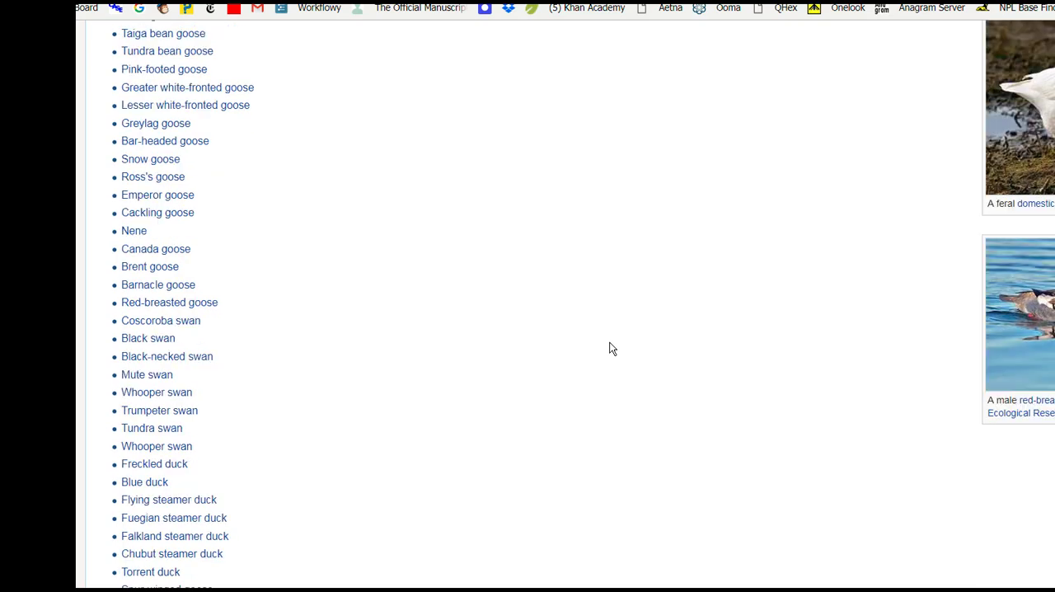
{"action": "scroll", "scroll_direction": "down", "scroll_amount": 3}
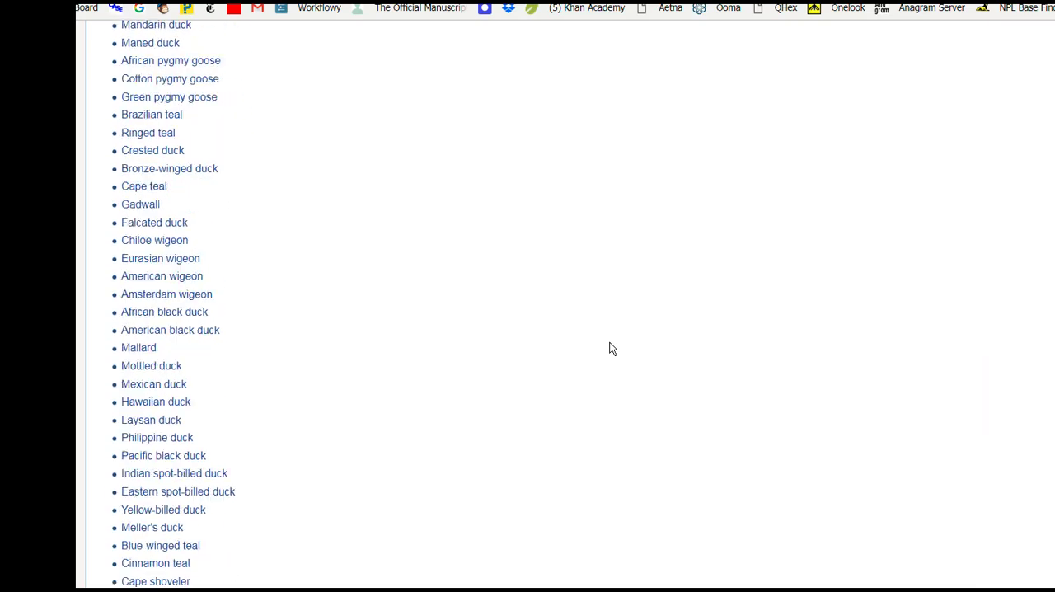
{"action": "scroll", "scroll_direction": "down", "scroll_amount": 3}
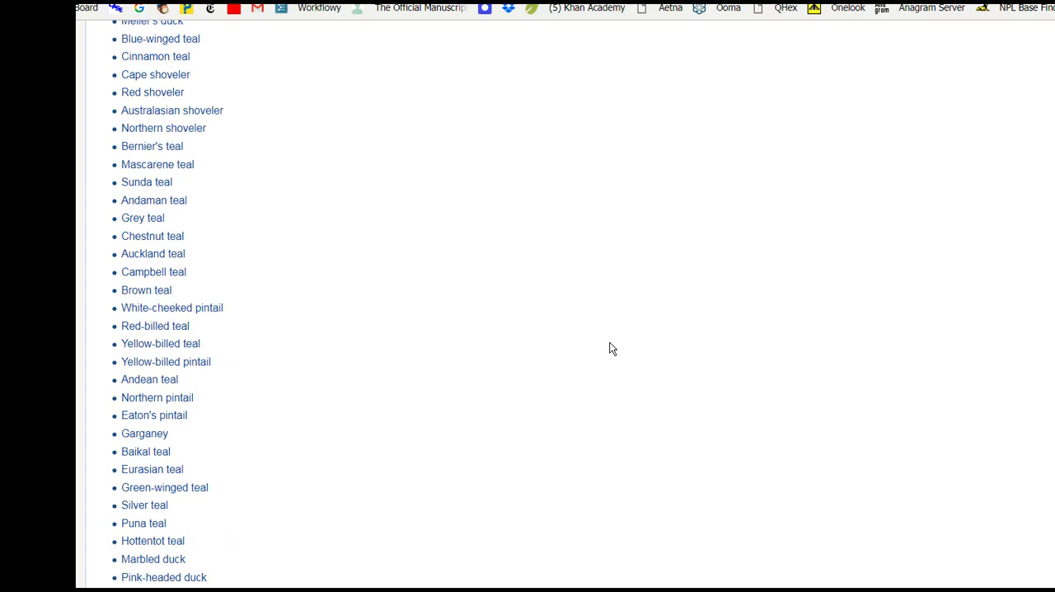
{"action": "scroll", "scroll_direction": "down", "scroll_amount": 3}
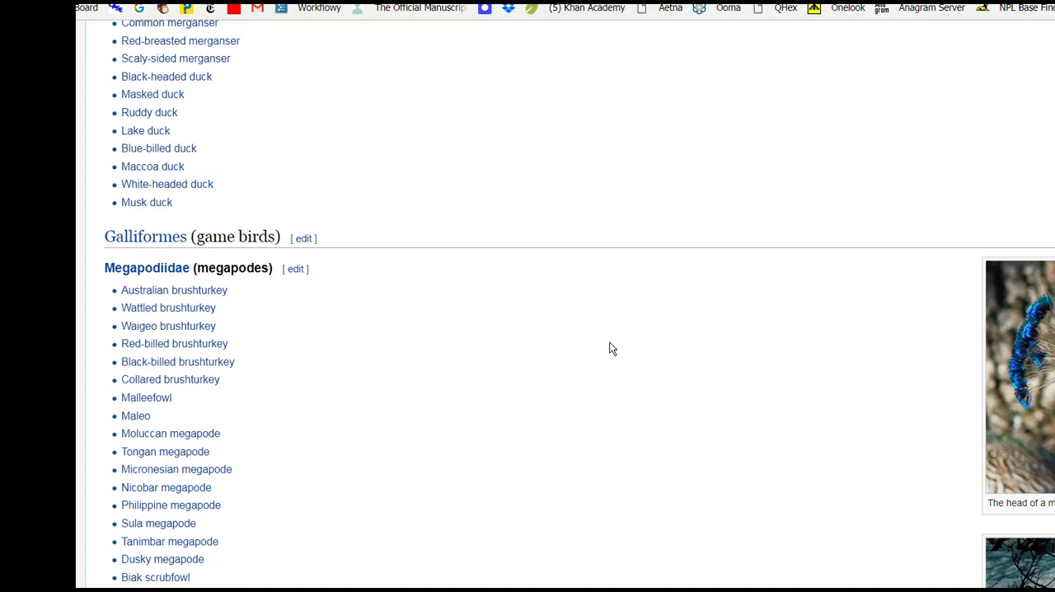
- Continue down the list through quails, grouse, francolins and partridges
{"action": "scroll", "scroll_direction": "up", "scroll_amount": 3}
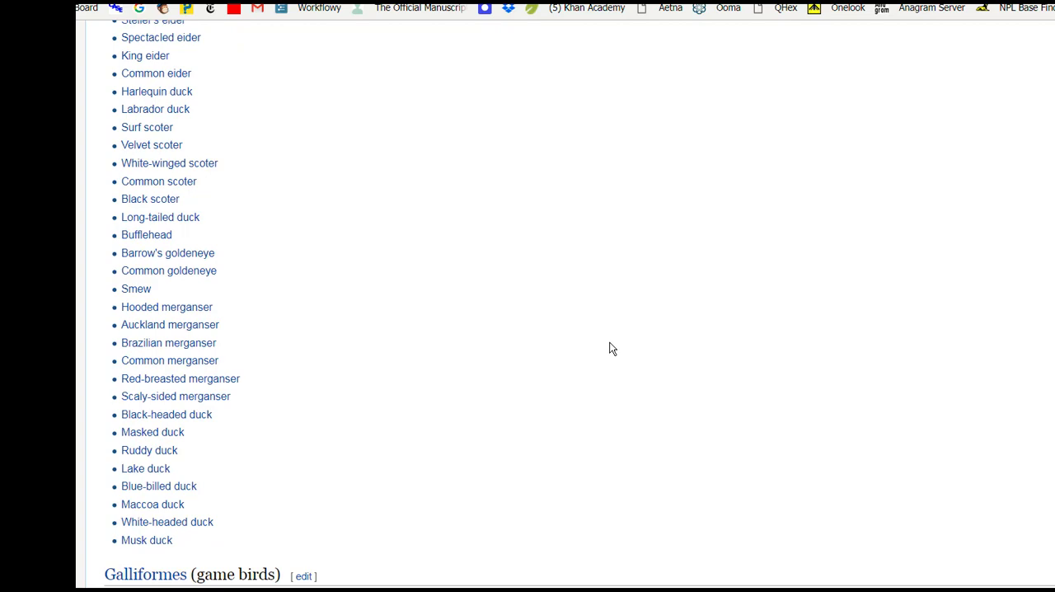
{"action": "scroll", "scroll_direction": "down", "scroll_amount": 3}
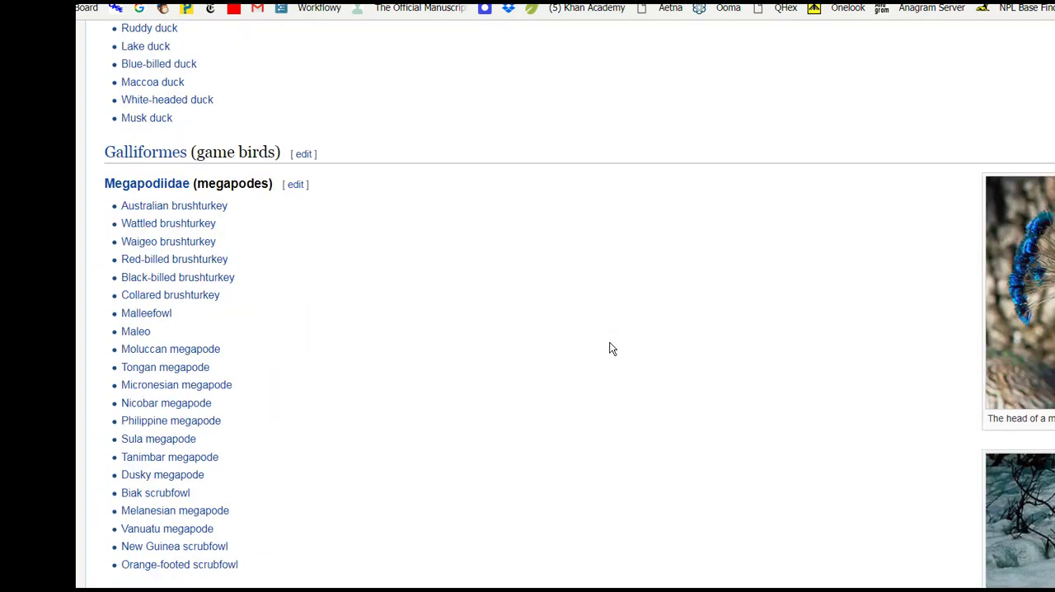
{"action": "scroll", "scroll_direction": "down", "scroll_amount": 3}
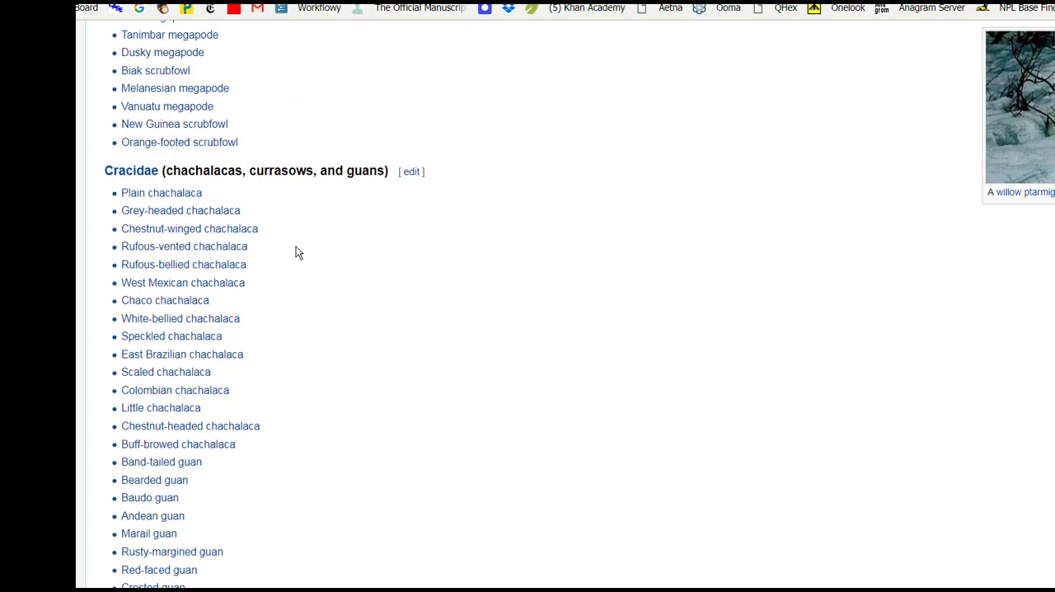
{"action": "mouse_move", "coordinate": [393, 231]}
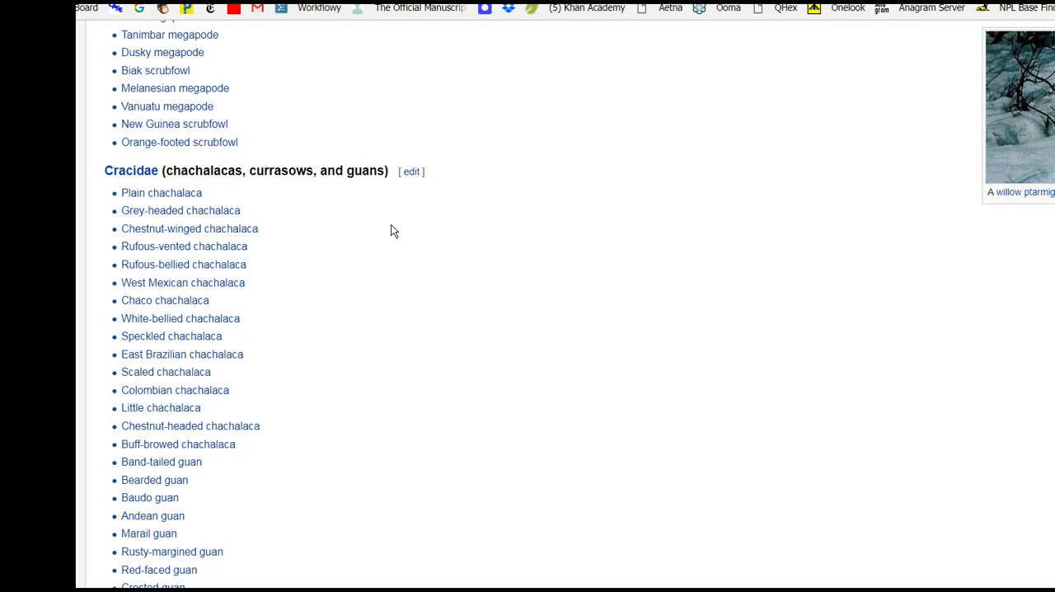
{"action": "scroll", "scroll_direction": "down", "scroll_amount": 3}
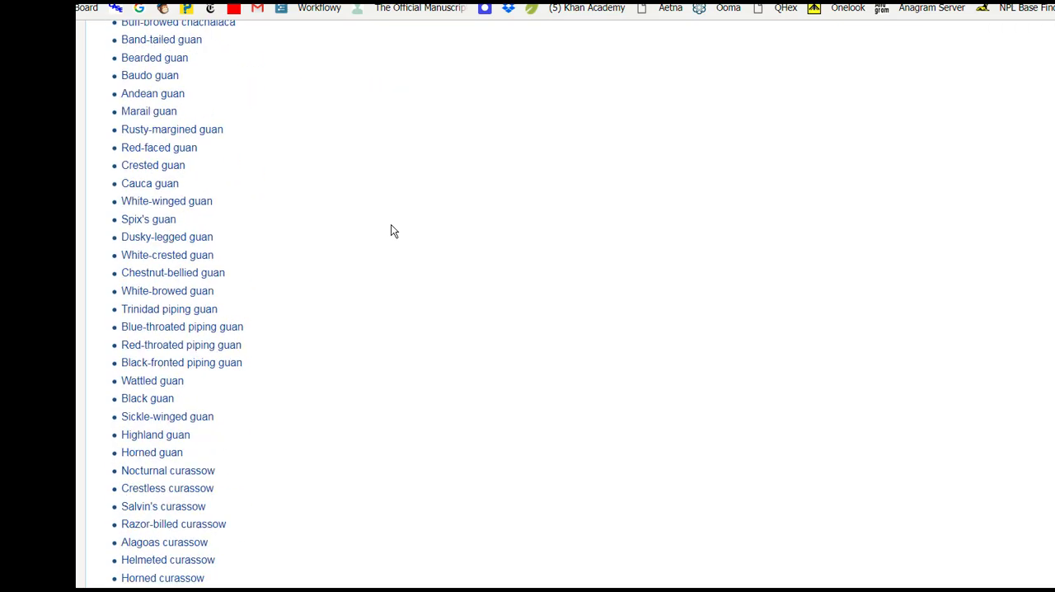
{"action": "scroll", "scroll_direction": "down", "scroll_amount": 3}
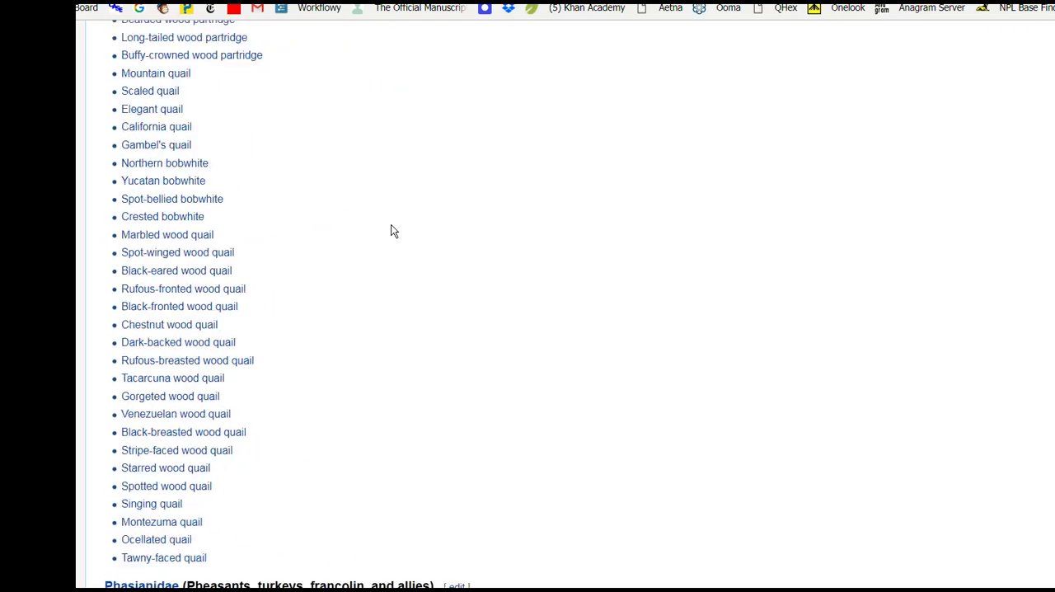
{"action": "scroll", "scroll_direction": "down", "scroll_amount": 3}
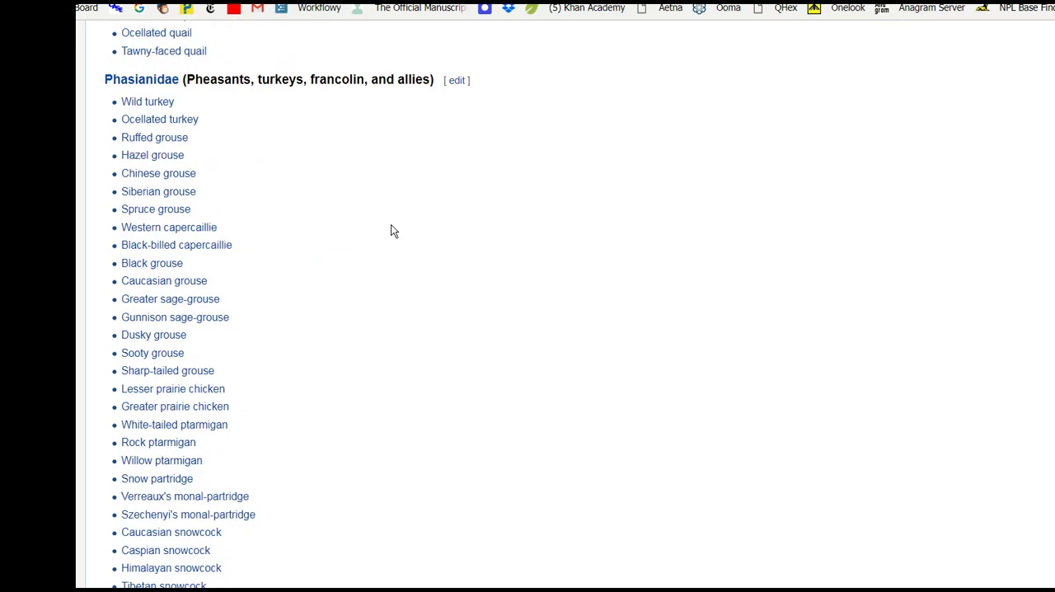
{"action": "scroll", "scroll_direction": "down", "scroll_amount": 3}
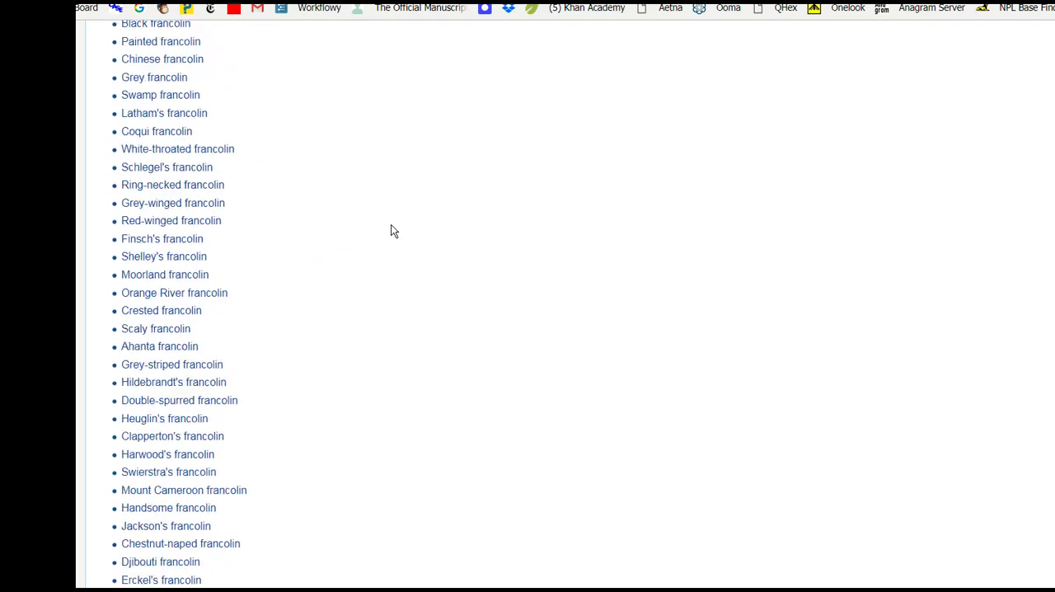
{"action": "scroll", "scroll_direction": "down", "scroll_amount": 3}
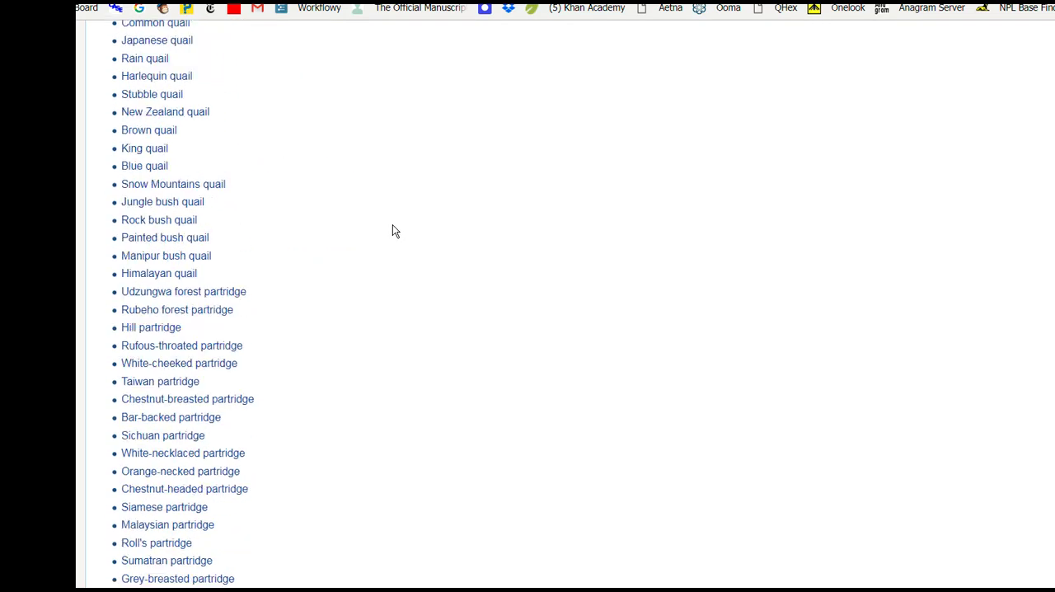
{"action": "scroll", "scroll_direction": "down", "scroll_amount": 3}
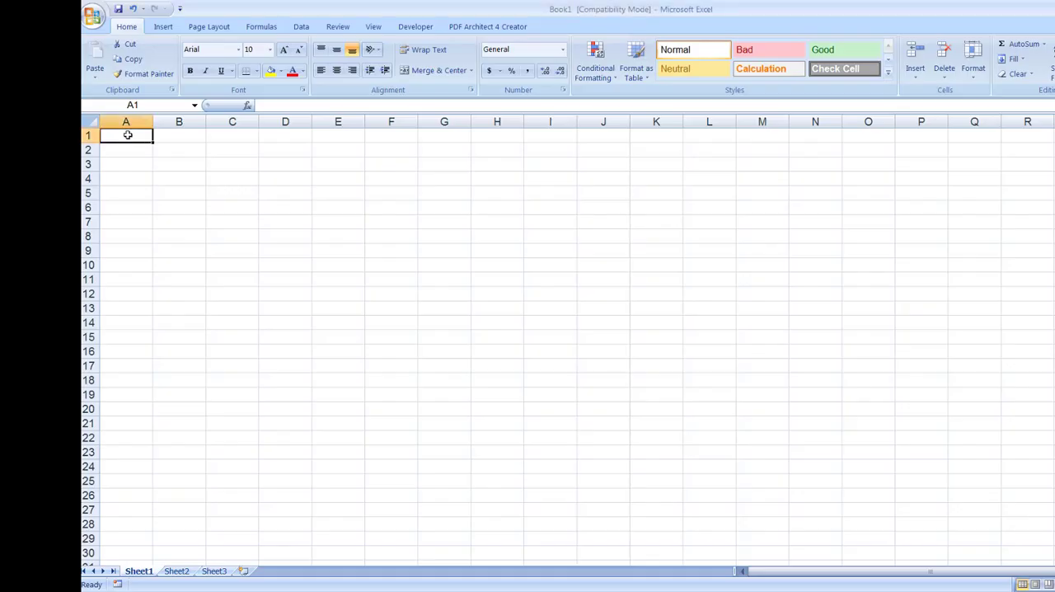
- Enter OSTRICH and a =LEN letter-count formula, filled down for every bird name
{"action": "type", "text": "OSTRICH"}
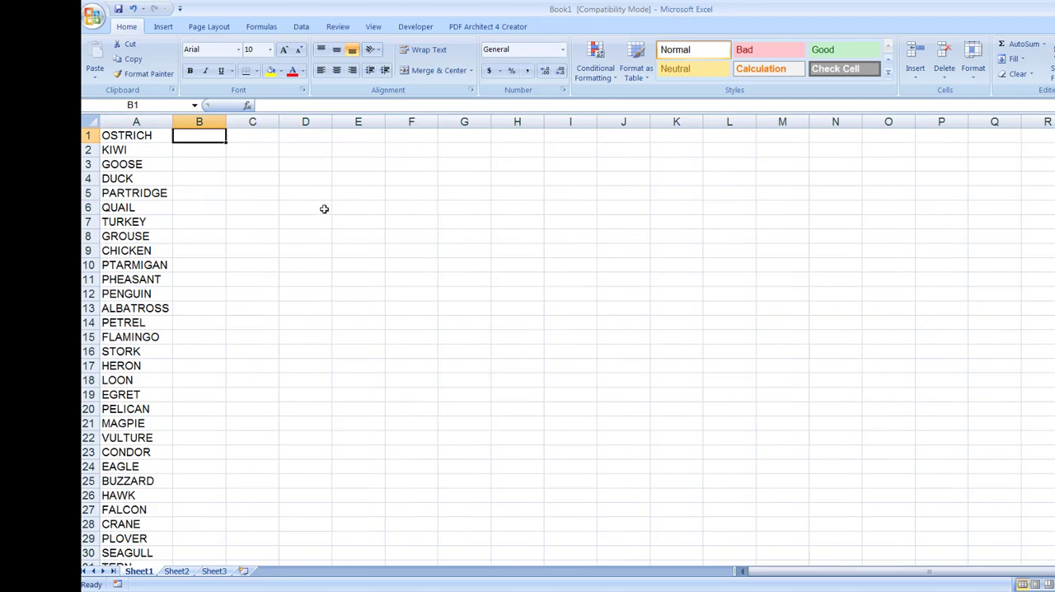
{"action": "type", "text": "=len("}
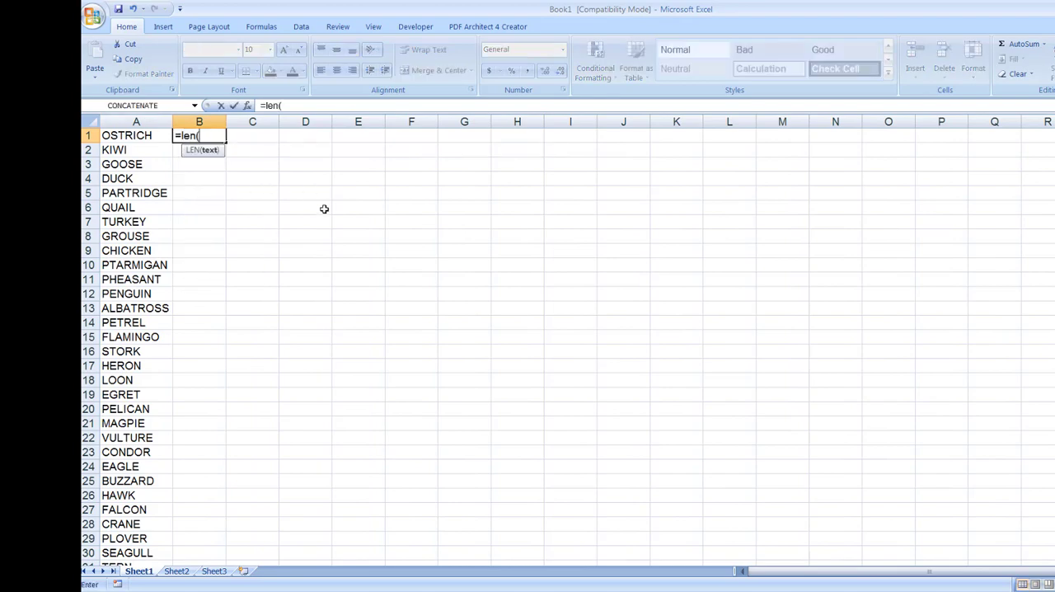
{"action": "key", "text": "Return"}
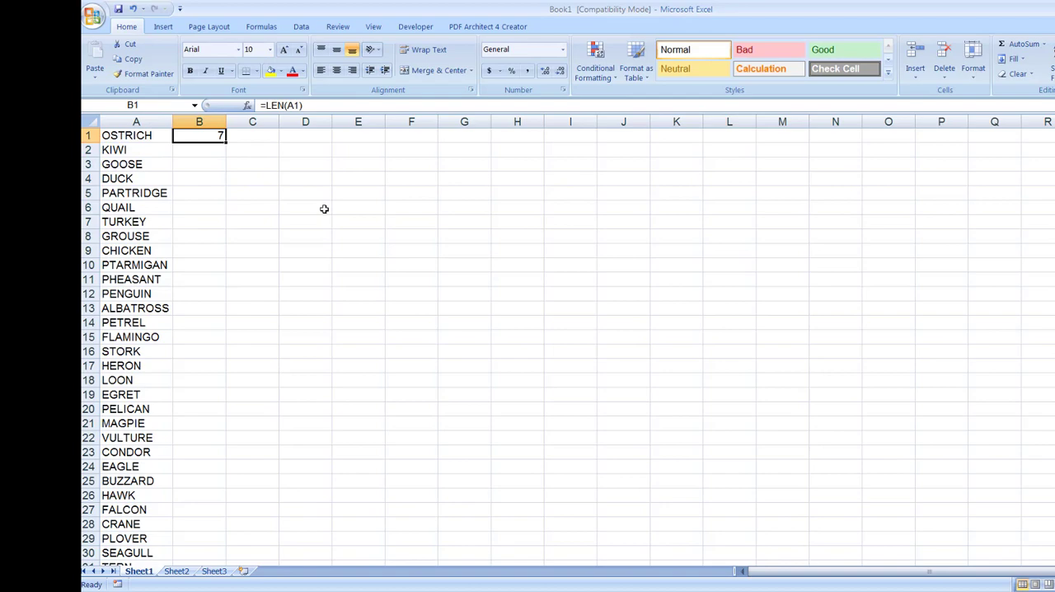
{"action": "left_click_drag", "start_coordinate": [198, 136], "coordinate": [198, 524]}
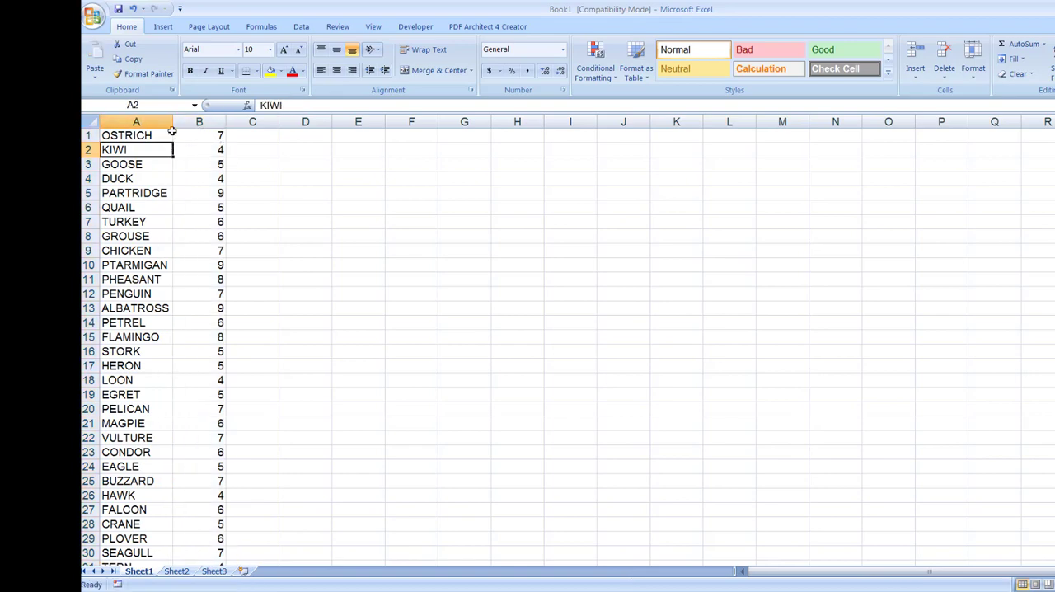
- Sort the bird list by the letter-count column, largest to smallest
{"action": "left_click", "coordinate": [300, 26]}
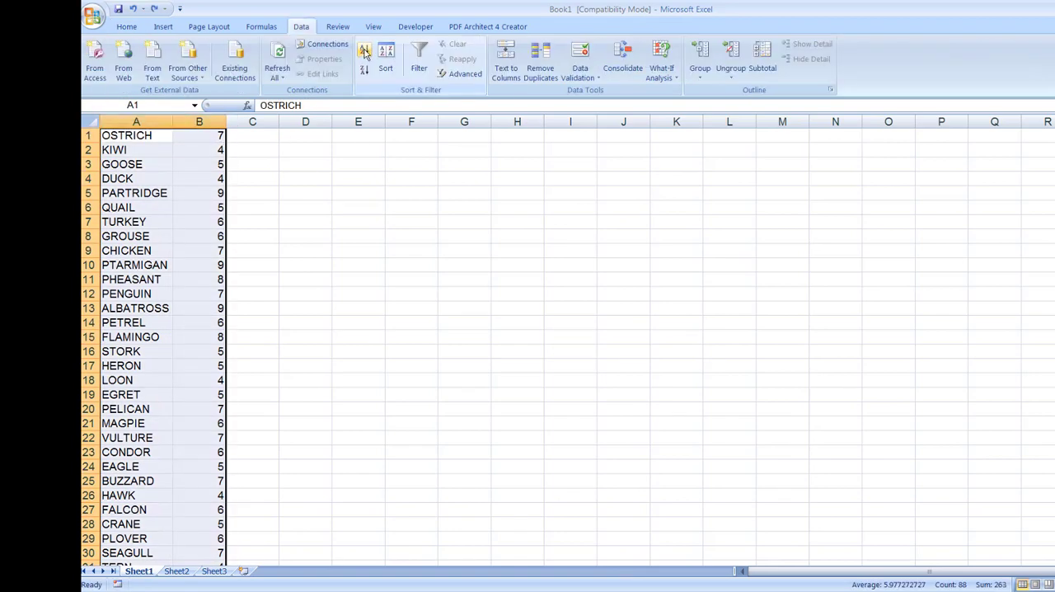
{"action": "left_click", "coordinate": [386, 68]}
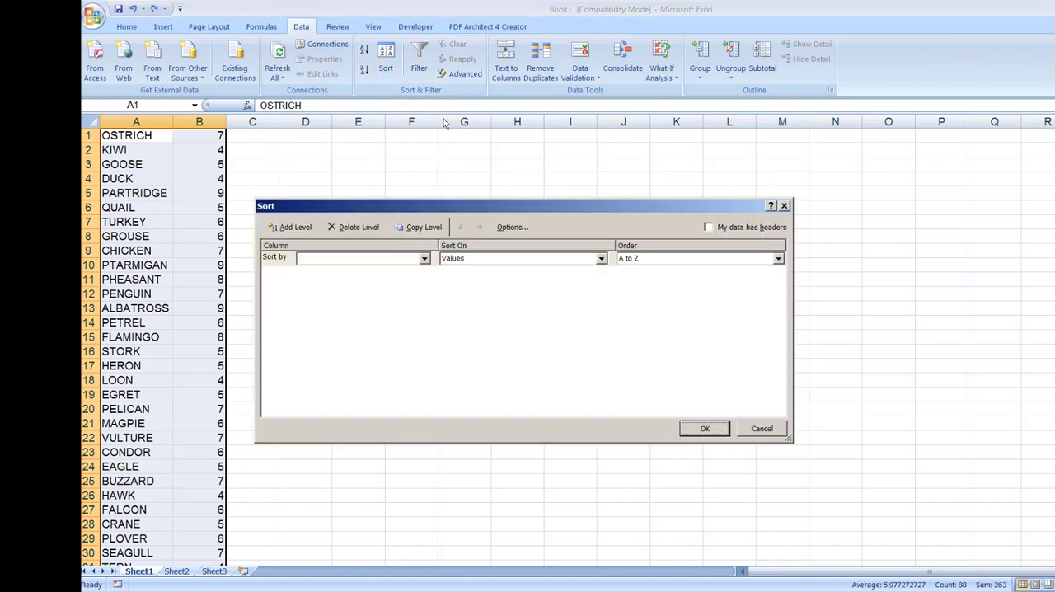
{"action": "left_click", "coordinate": [423, 257]}
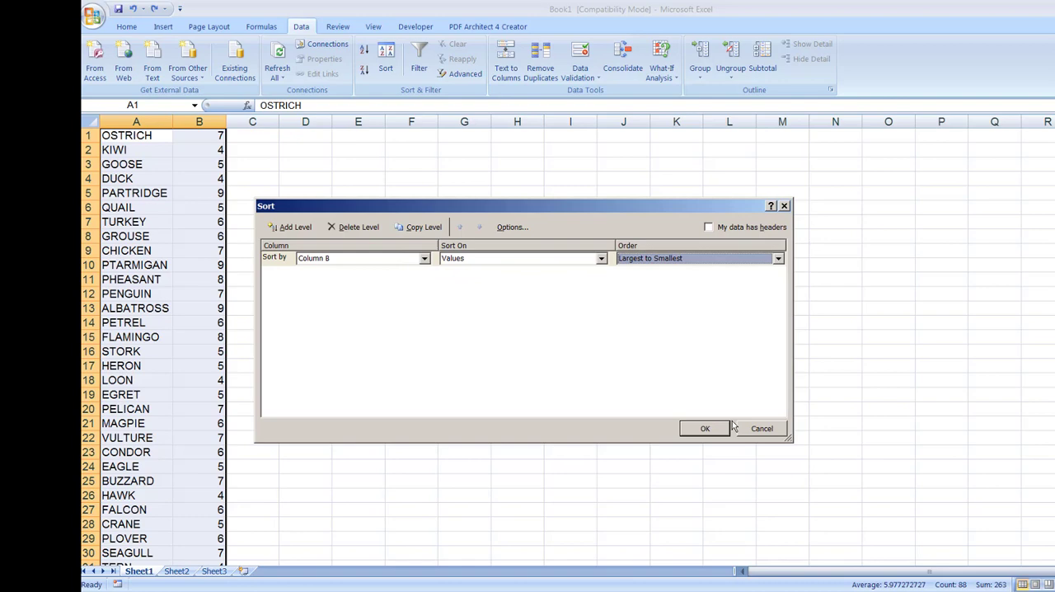
{"action": "left_click", "coordinate": [704, 429]}
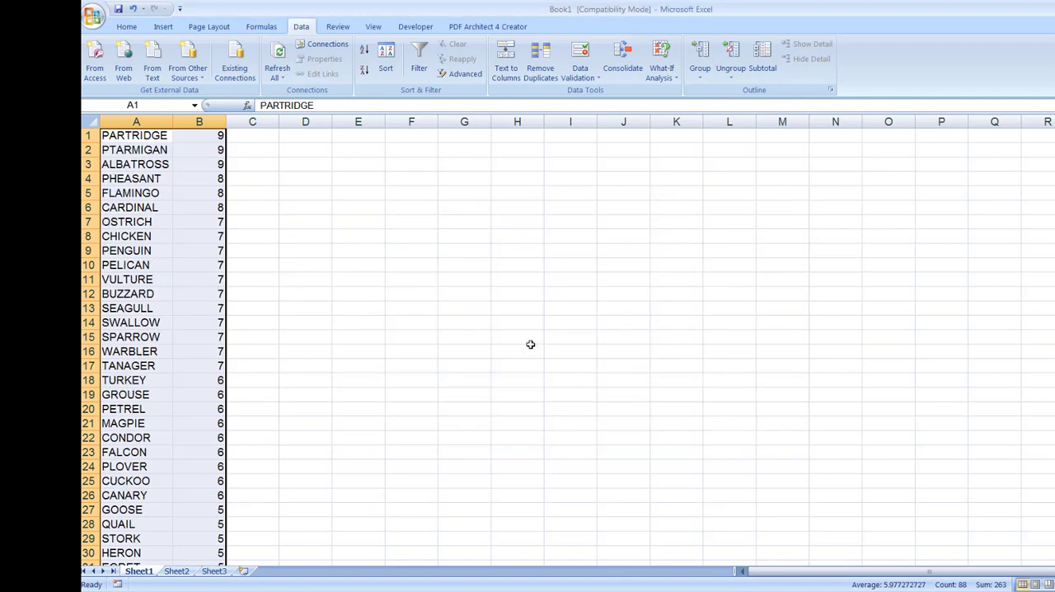
{"action": "left_click", "coordinate": [465, 293]}
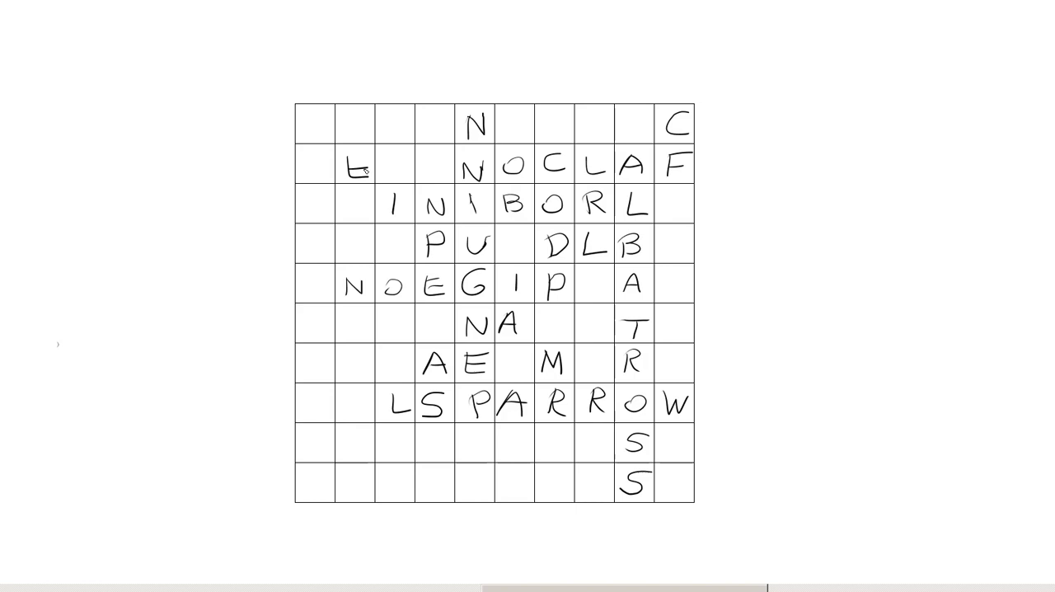
- Letter an E into the grid while fitting PIGEON and the other bird names
{"action": "type", "text": "E"}
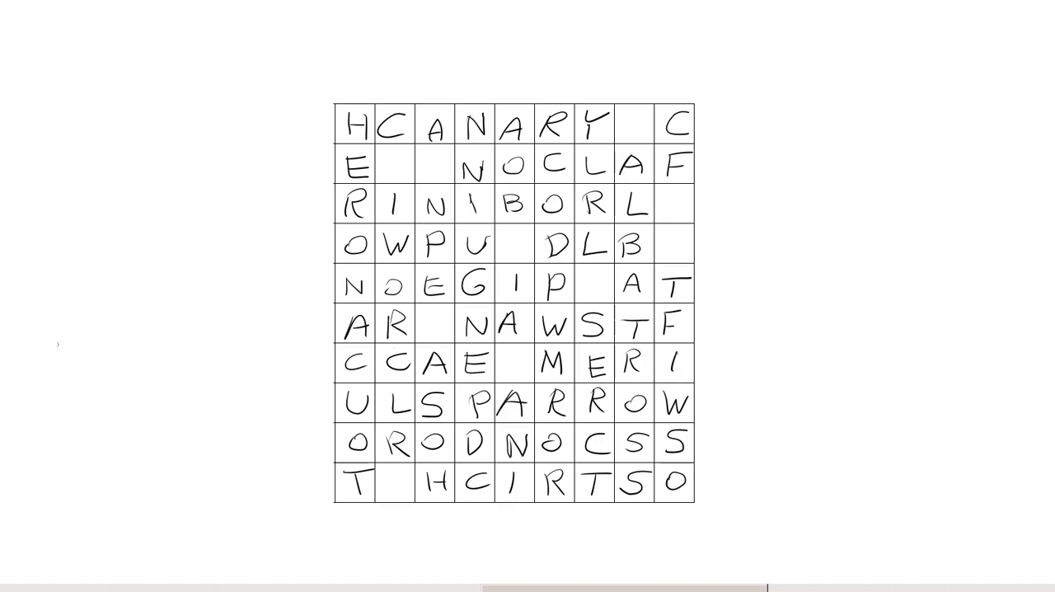
{"action": "mouse_move", "coordinate": [755, 129]}
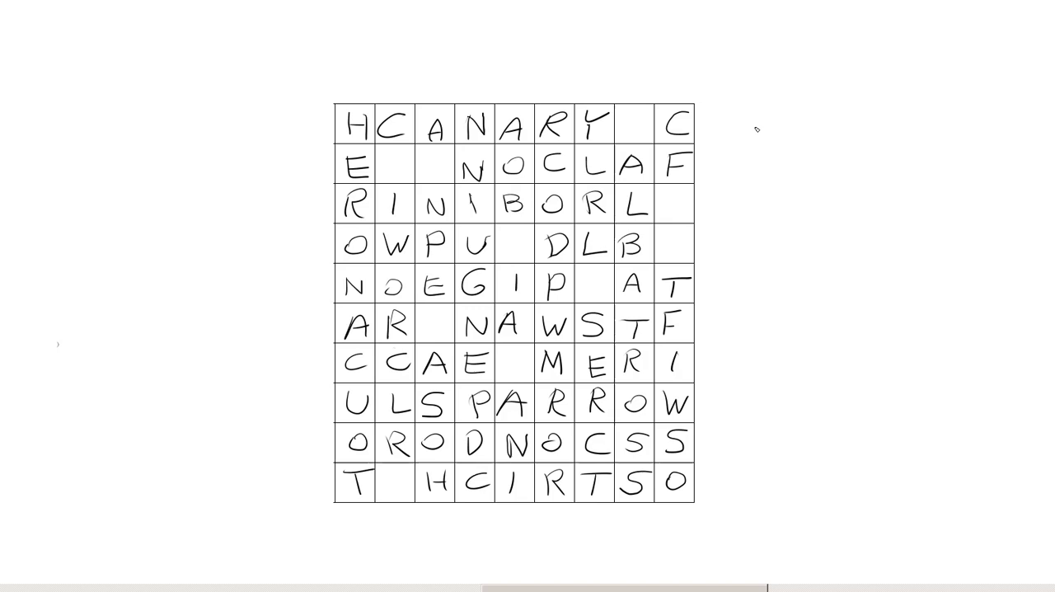
- Begin the secret message beside the grid with the letters EGG
{"action": "type", "text": "EGC"}
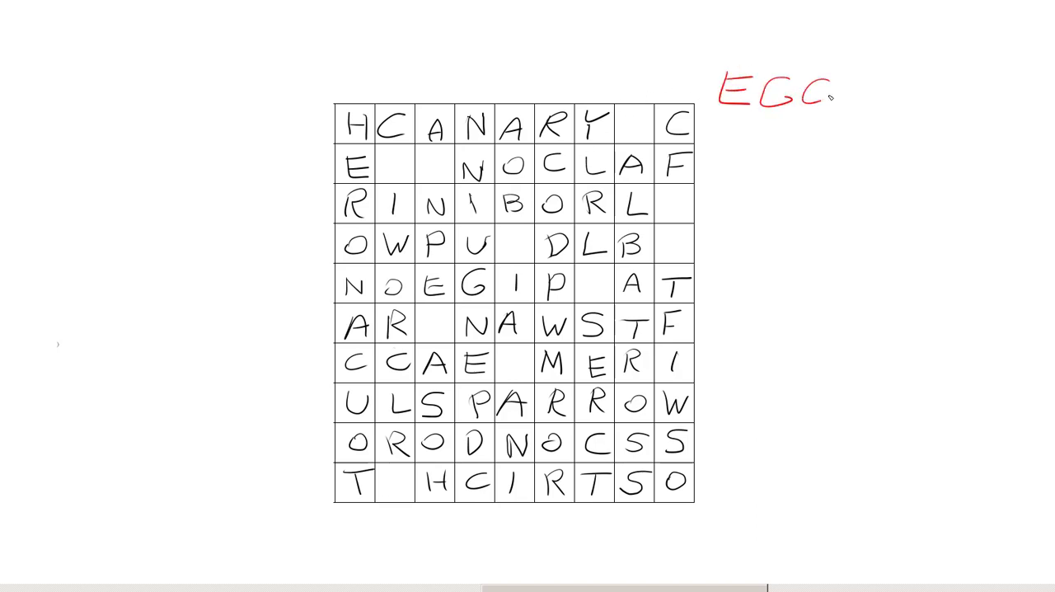
- Extend the red secret message from EGG toward EGGSELLENT
{"action": "type", "text": "GSELLER"}
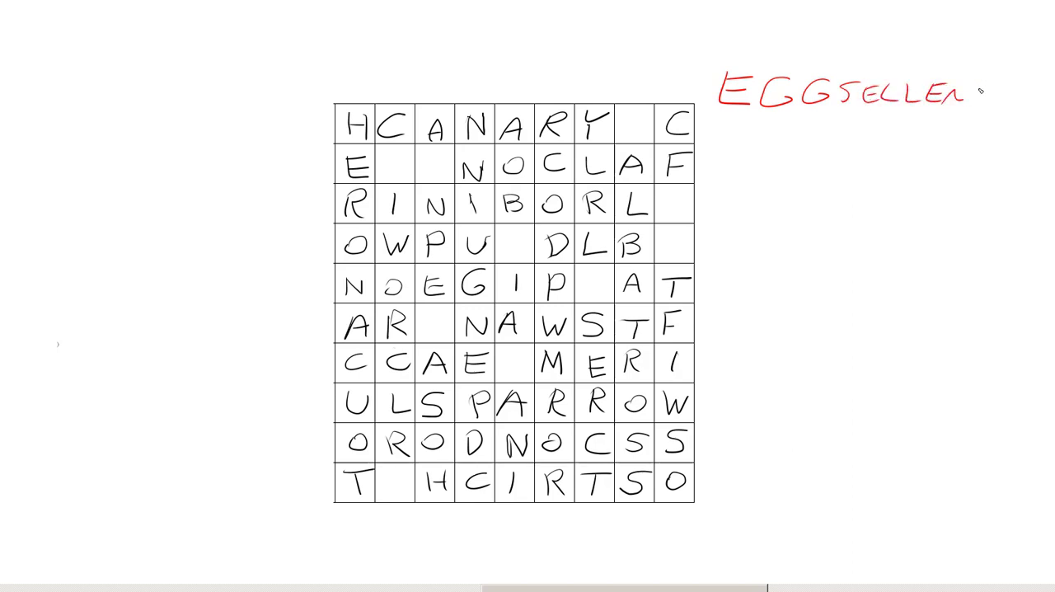